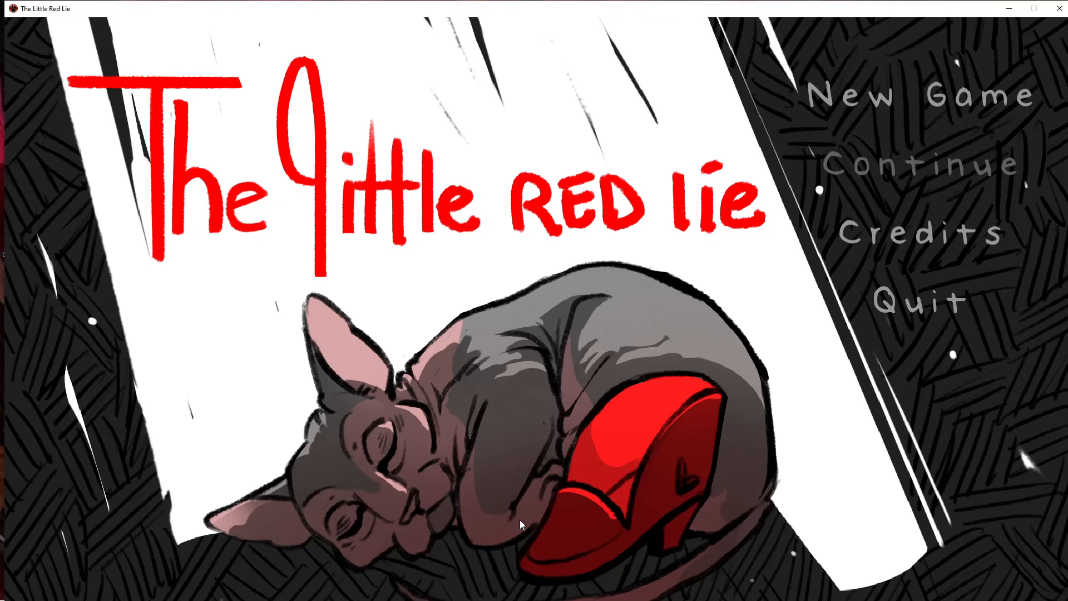
click(924, 96)
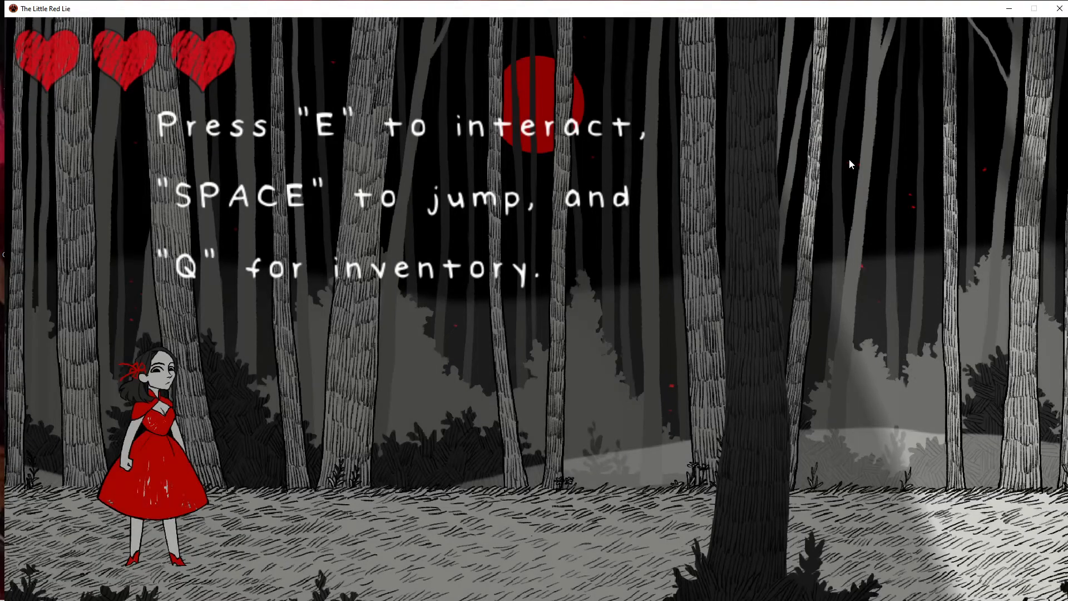
mouse_move(822, 181)
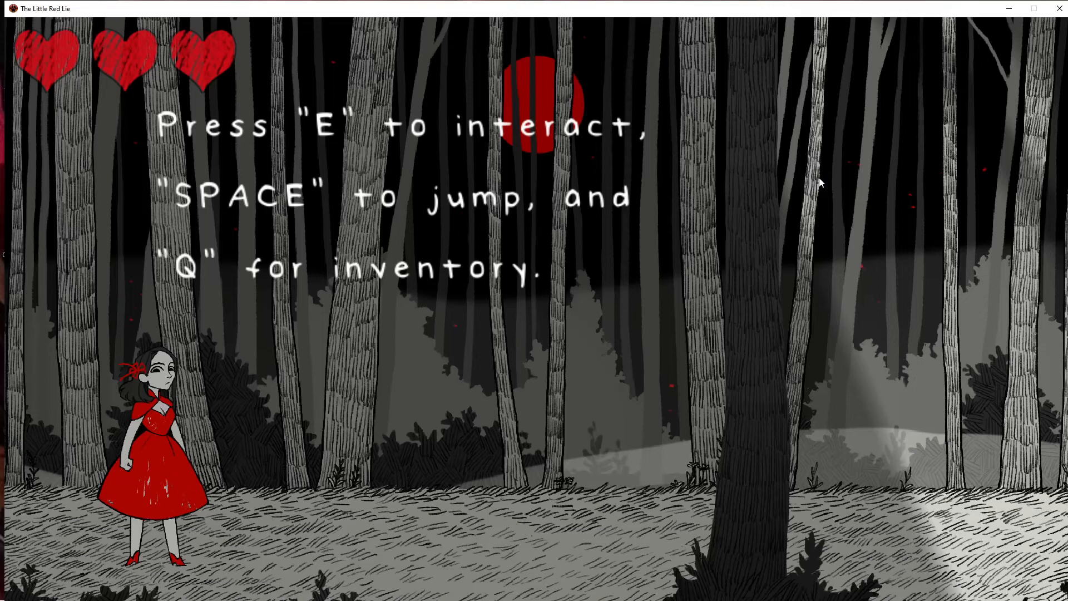
mouse_move(786, 205)
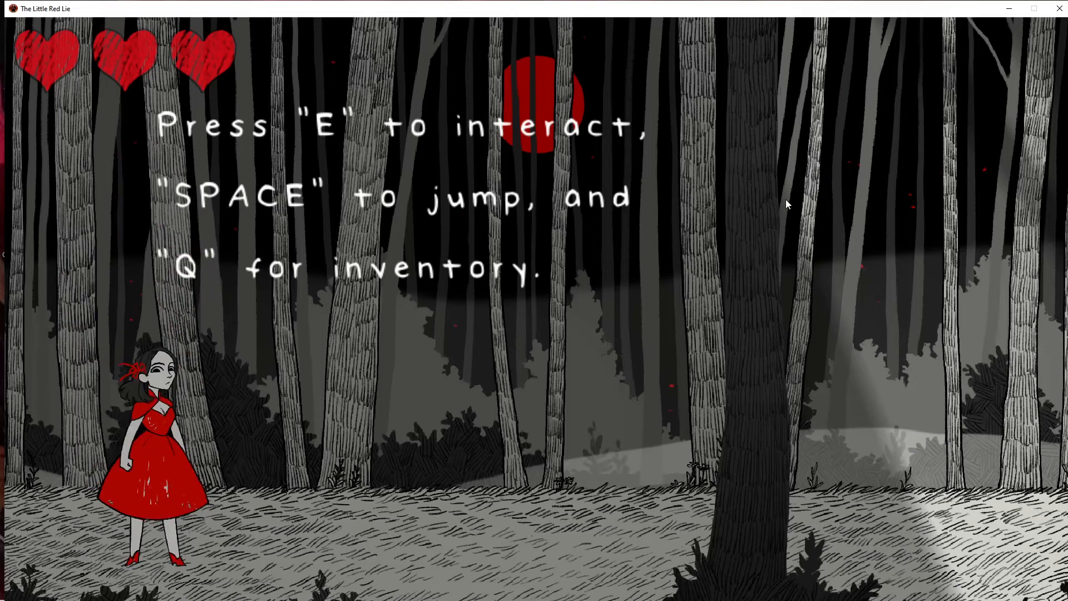
key(q)
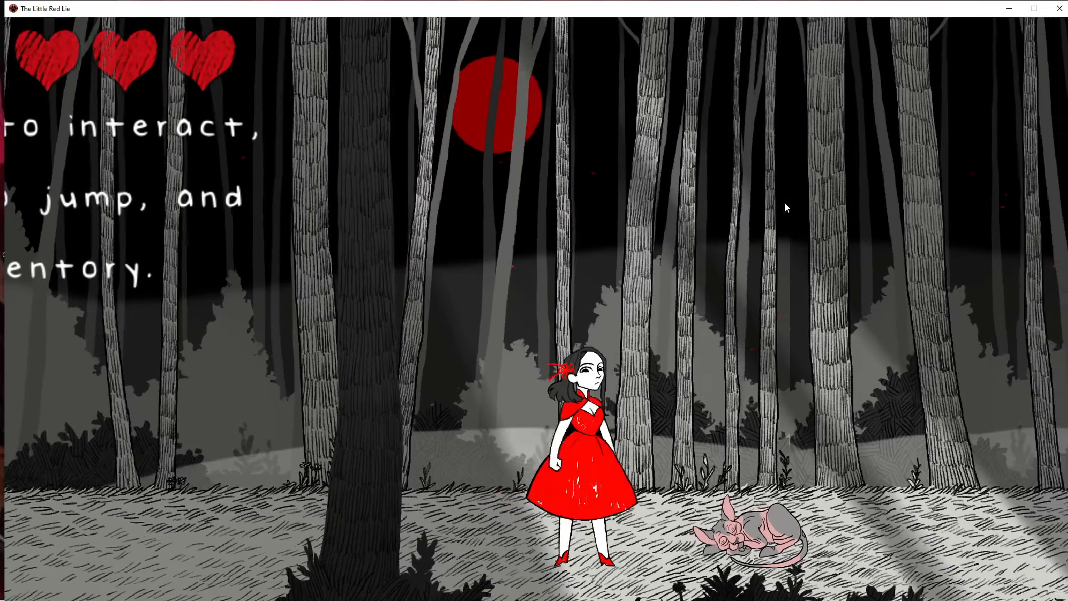
key(space)
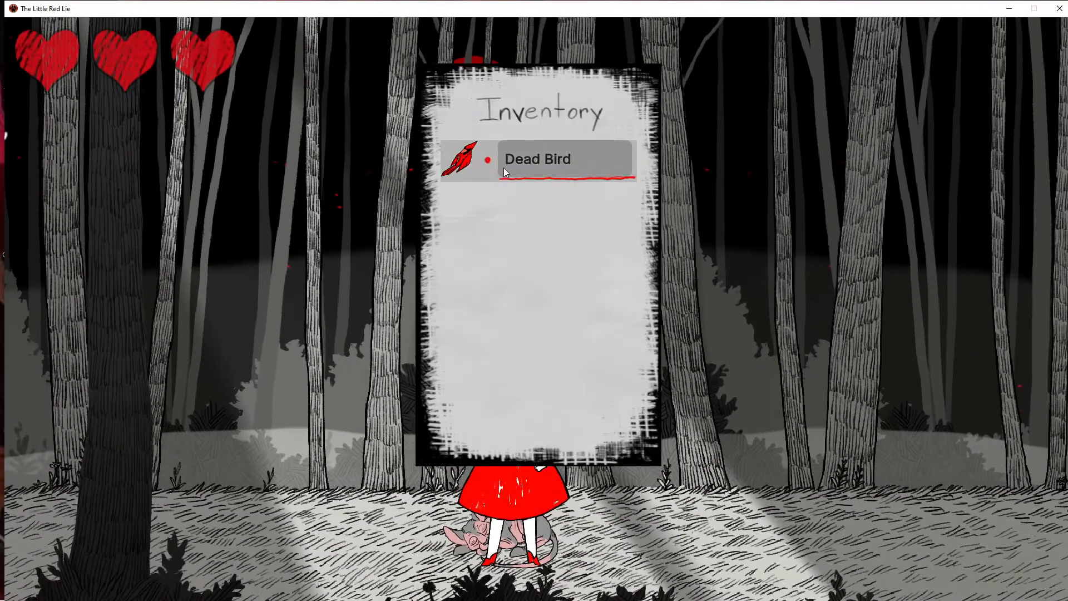
mouse_move(532, 174)
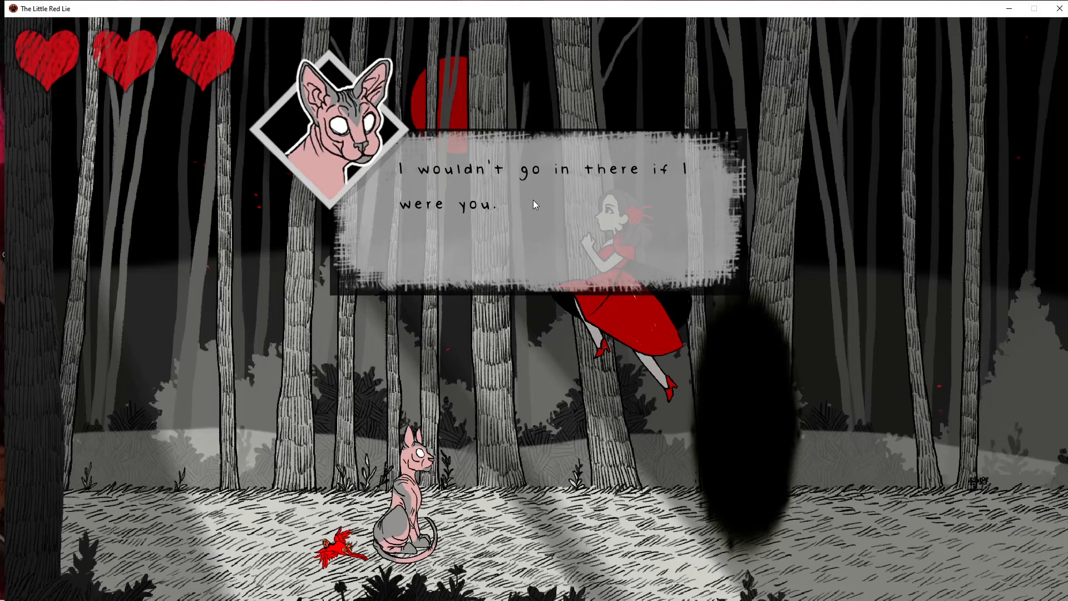
click(535, 204)
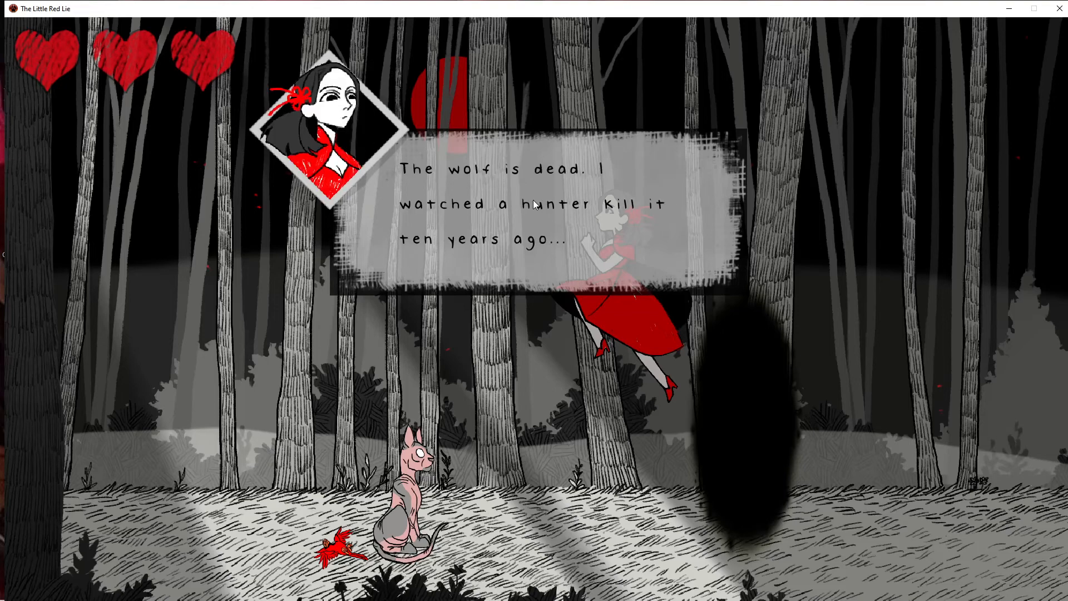
click(535, 204)
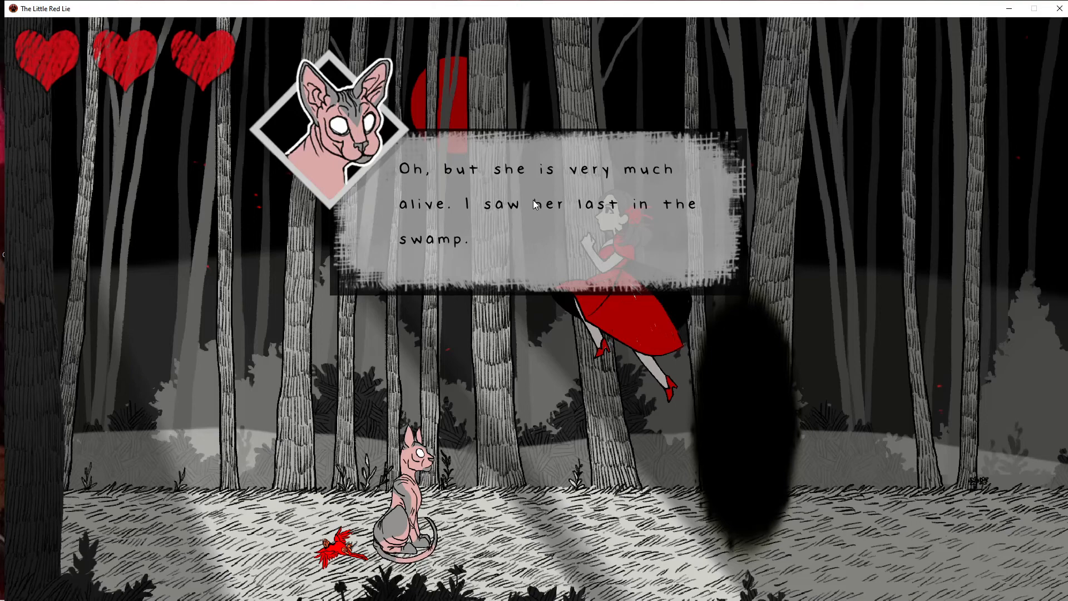
click(535, 204)
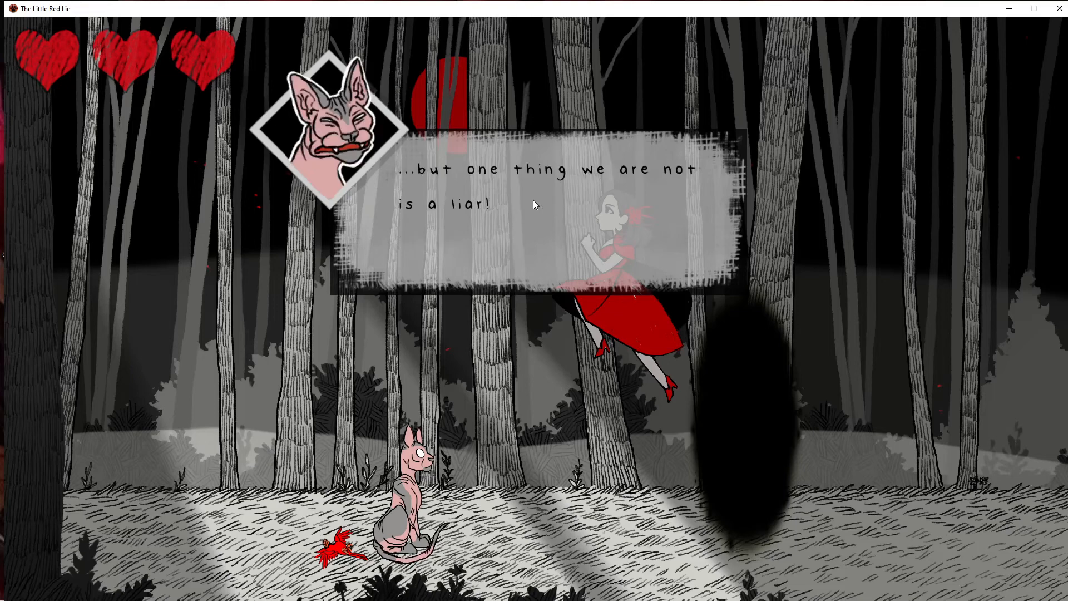
click(535, 204)
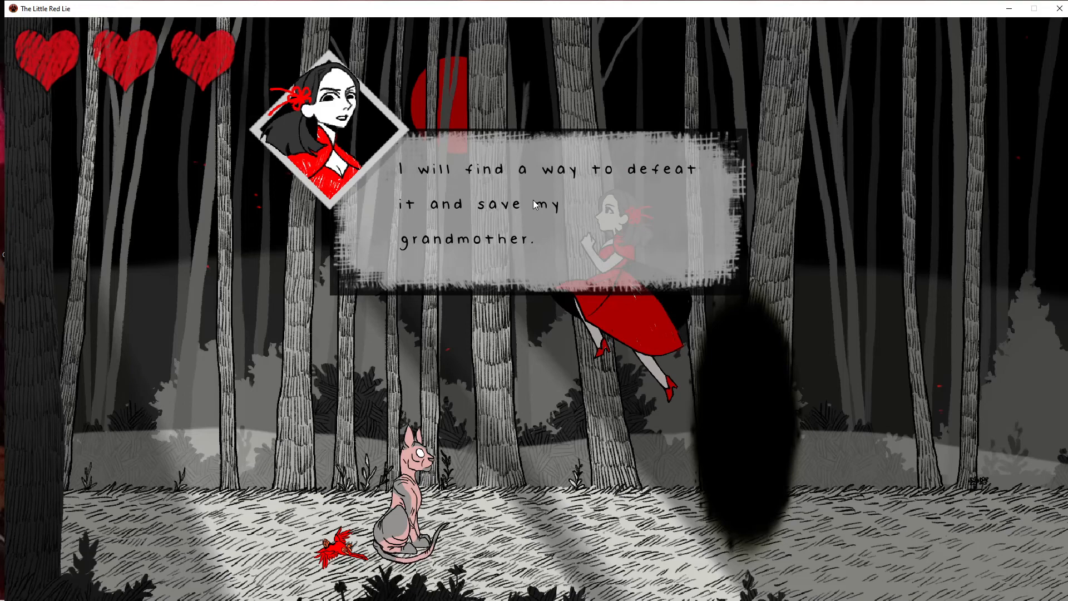
click(535, 205)
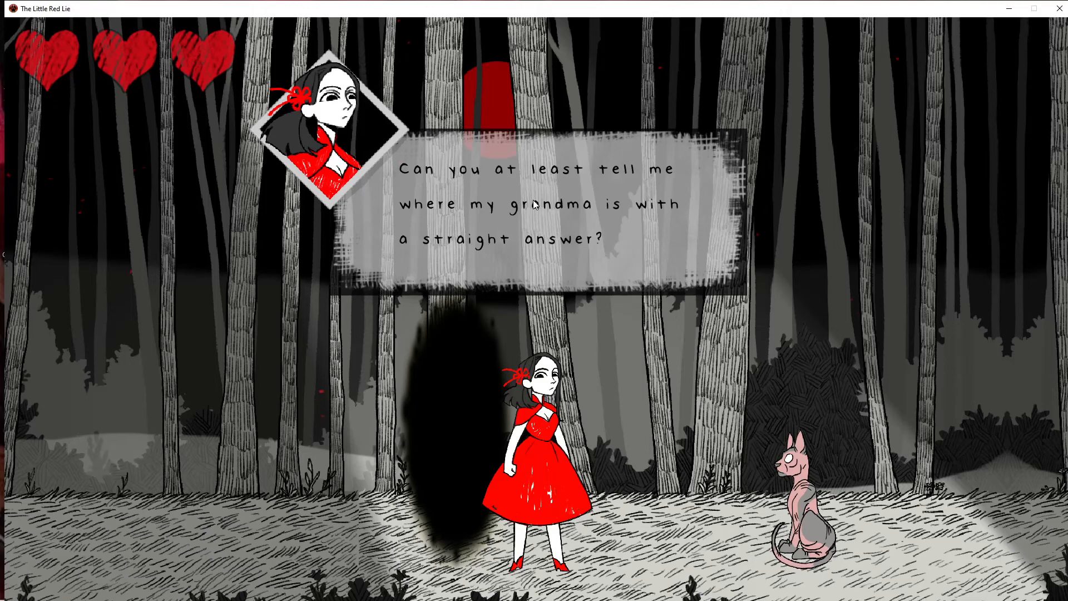
click(538, 205)
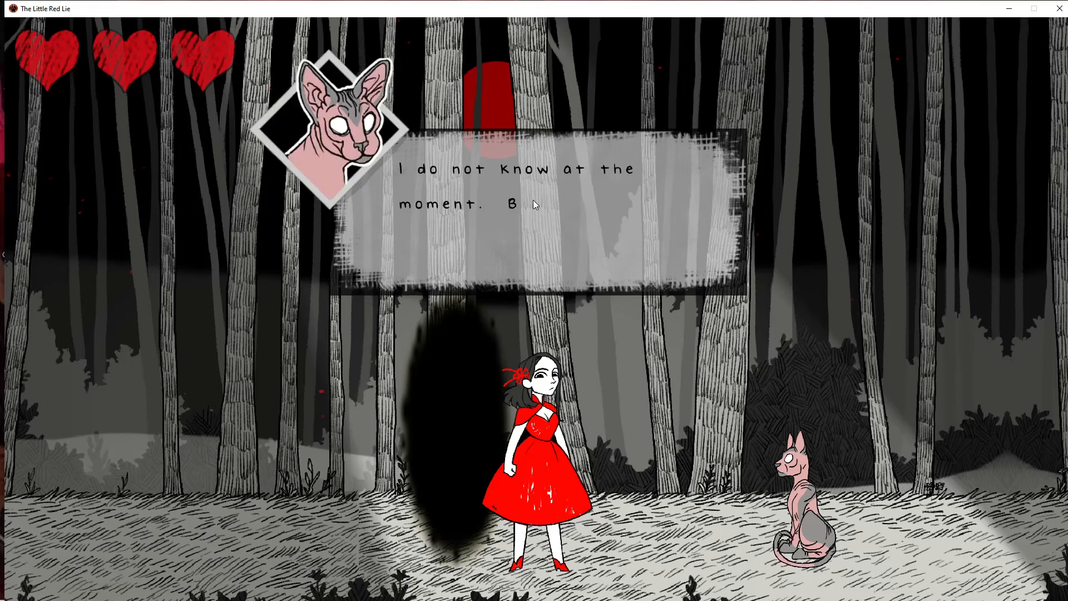
click(535, 205)
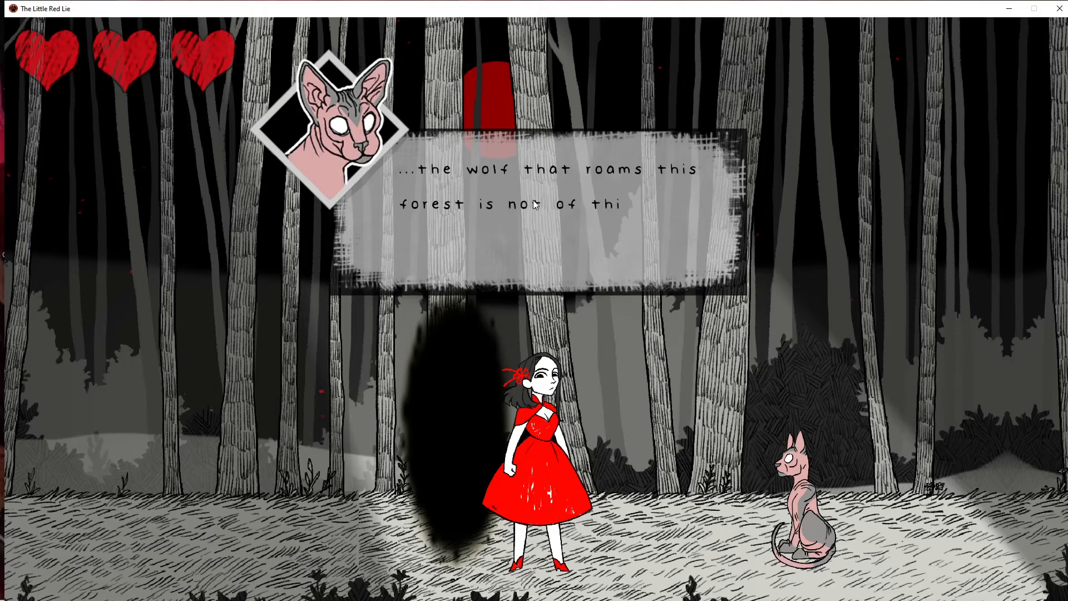
click(535, 204)
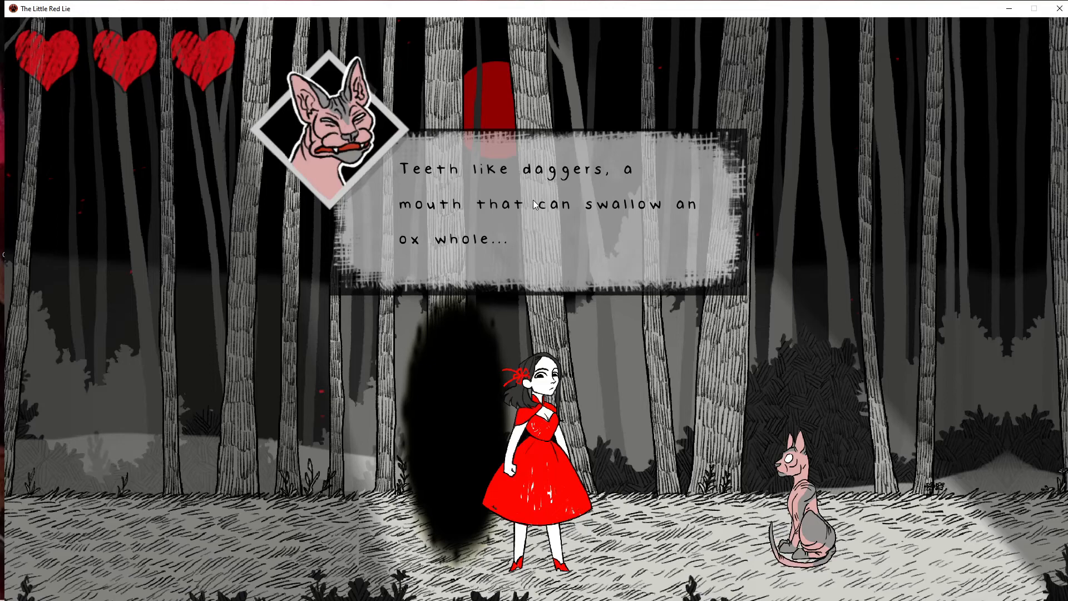
click(535, 205)
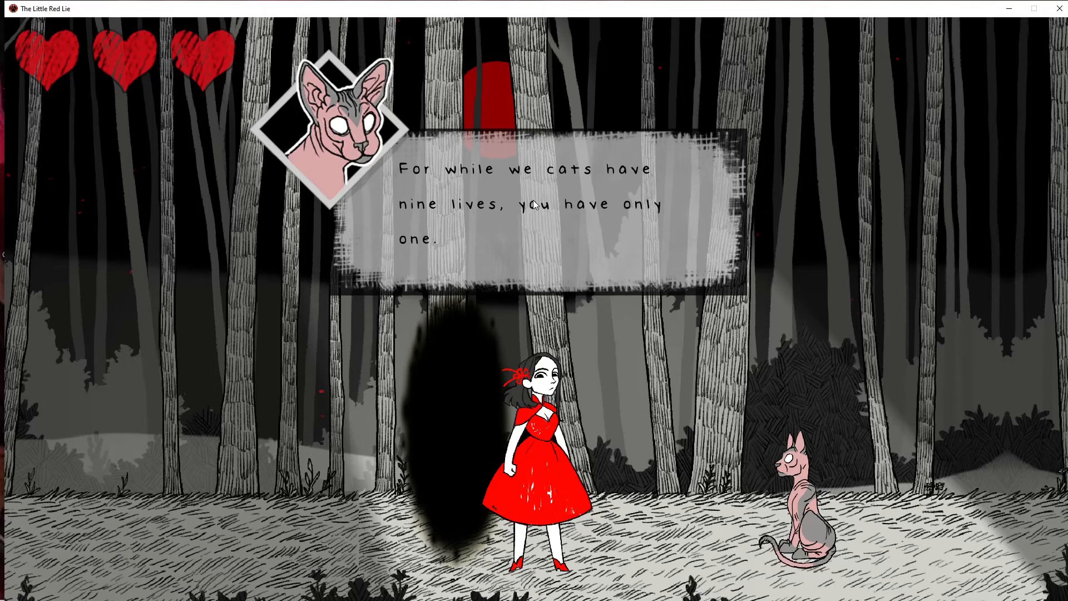
click(533, 205)
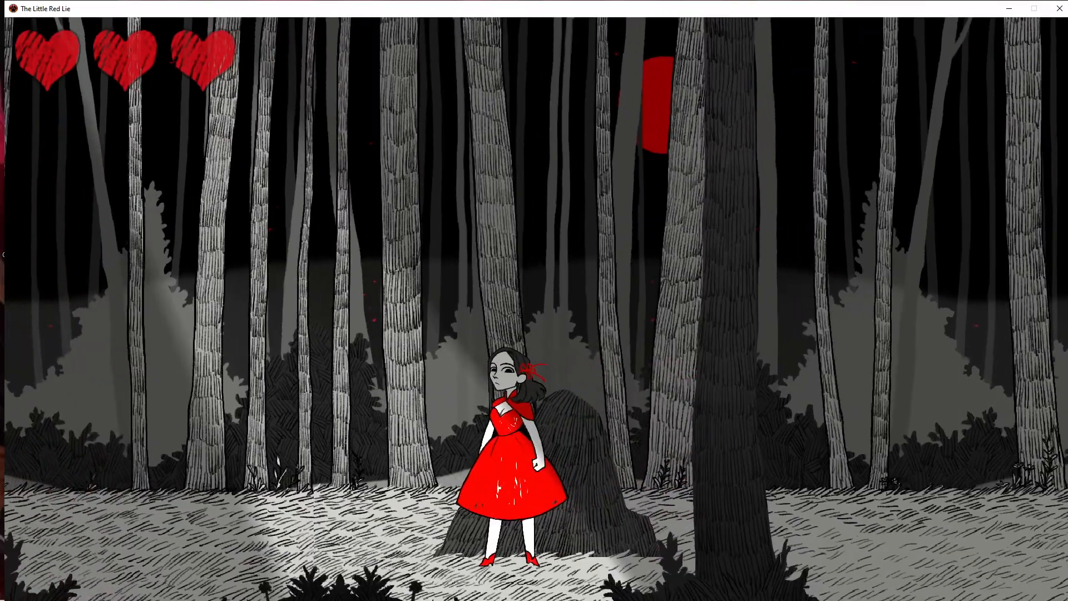
key(Right)
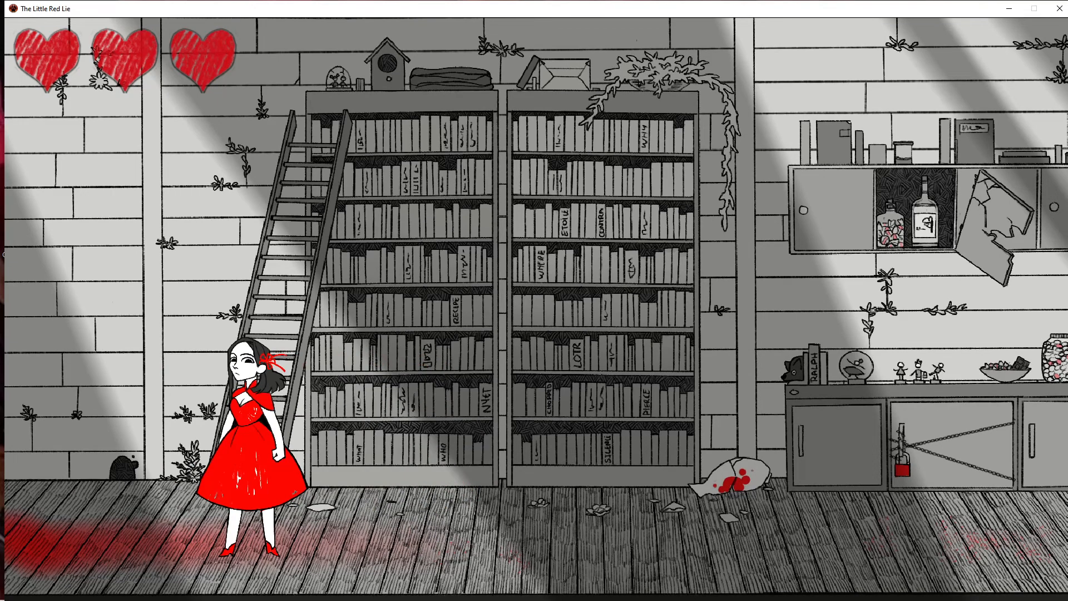
mouse_move(130, 440)
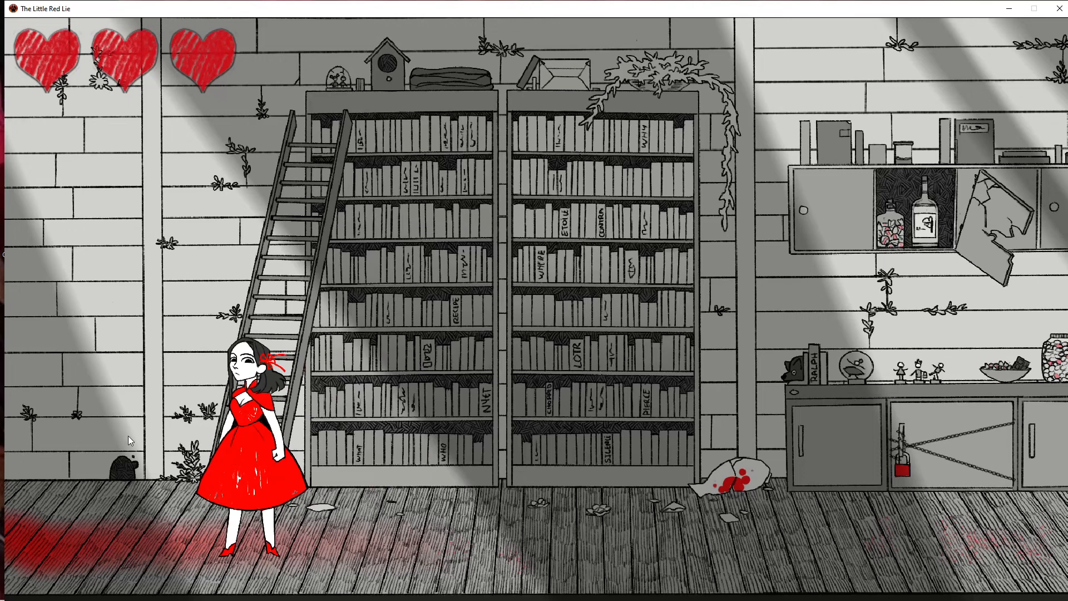
mouse_move(582, 371)
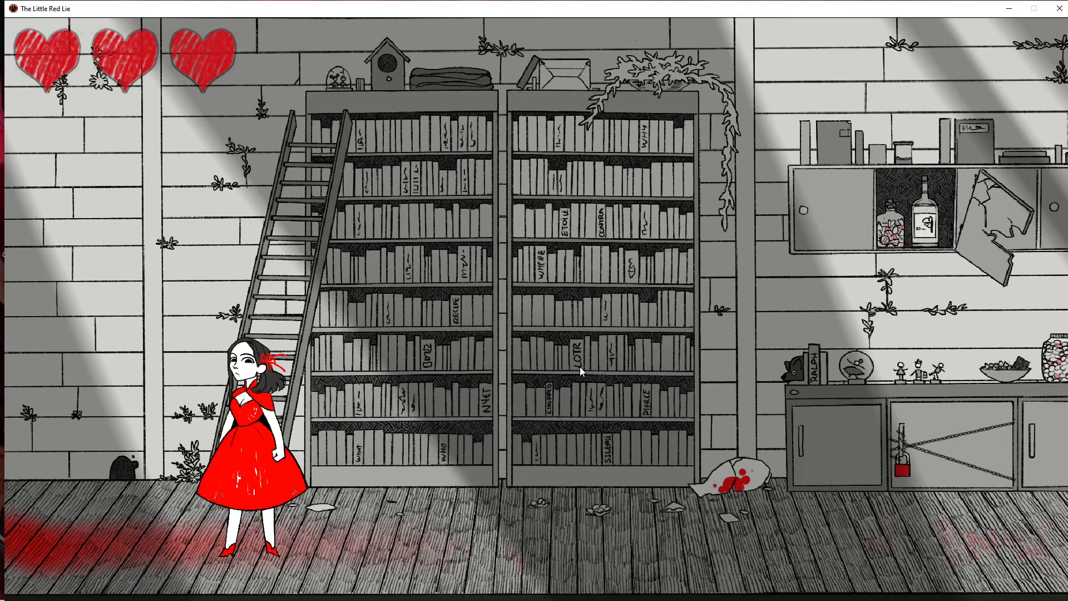
mouse_move(550, 274)
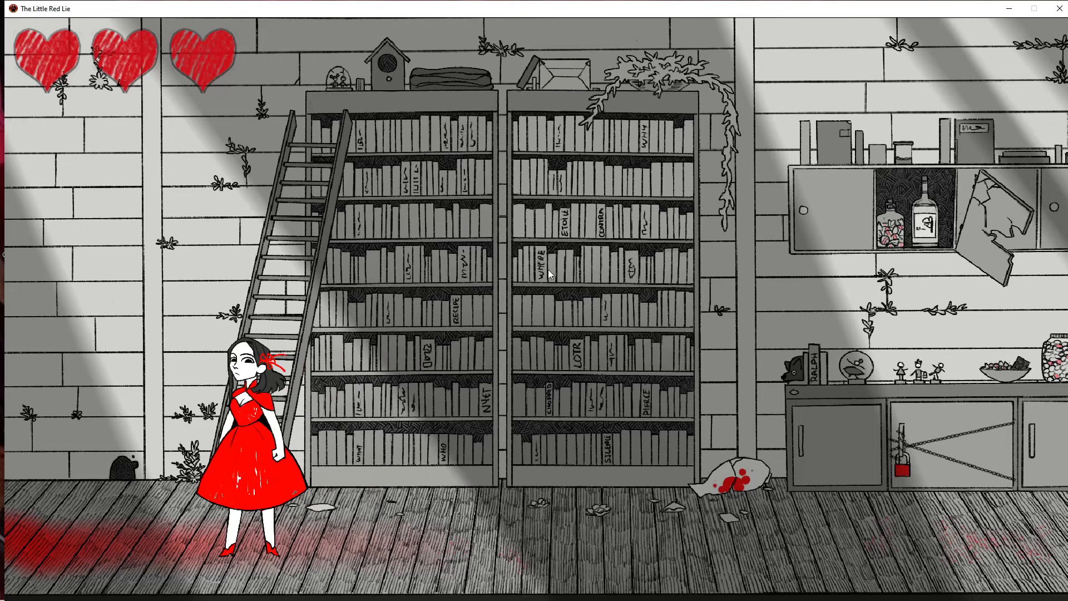
mouse_move(487, 309)
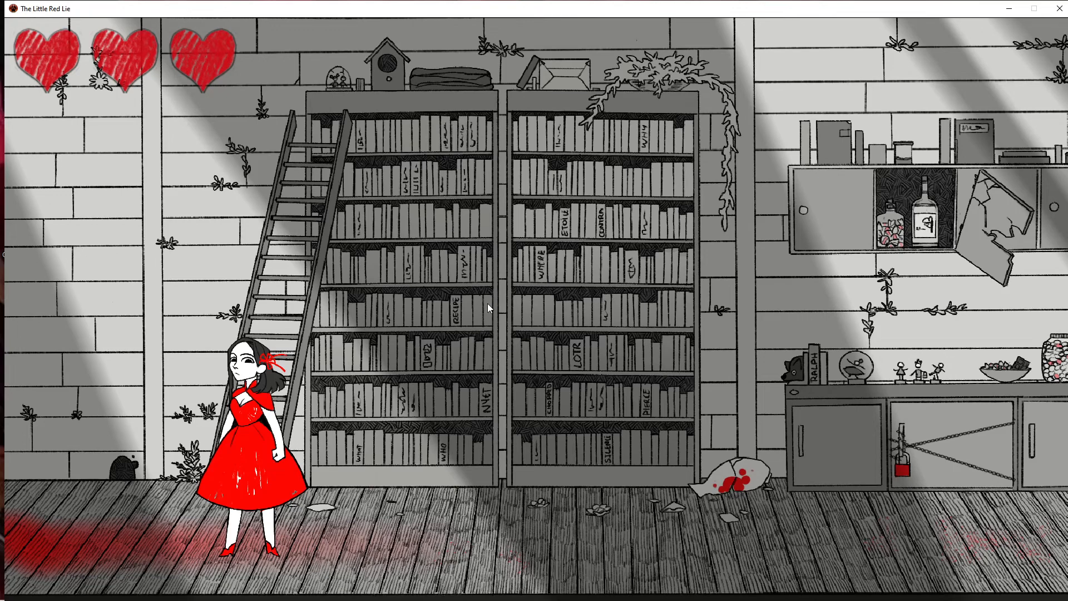
mouse_move(485, 419)
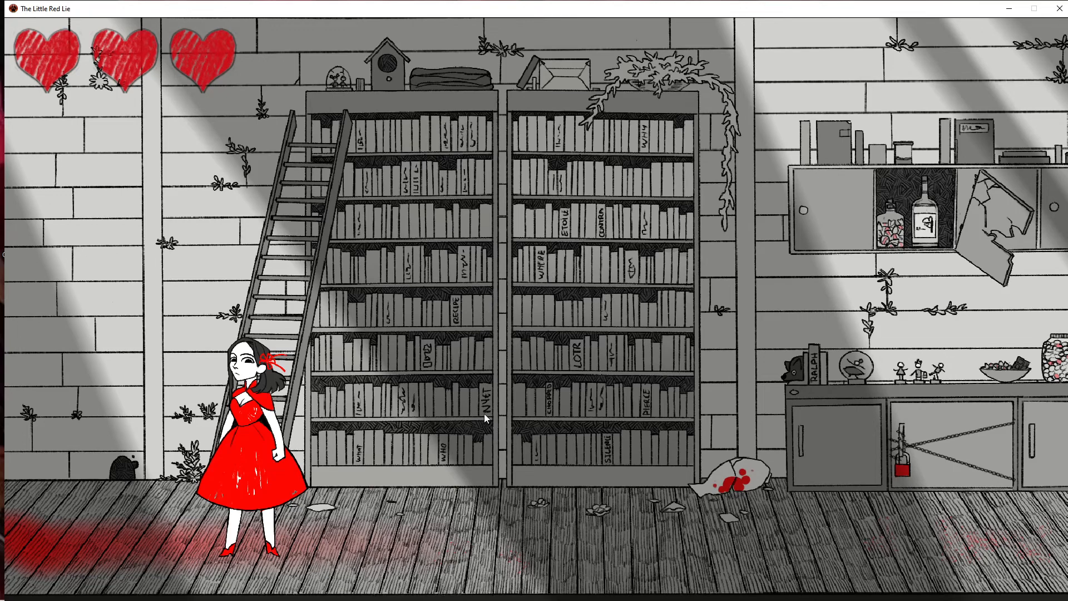
mouse_move(443, 459)
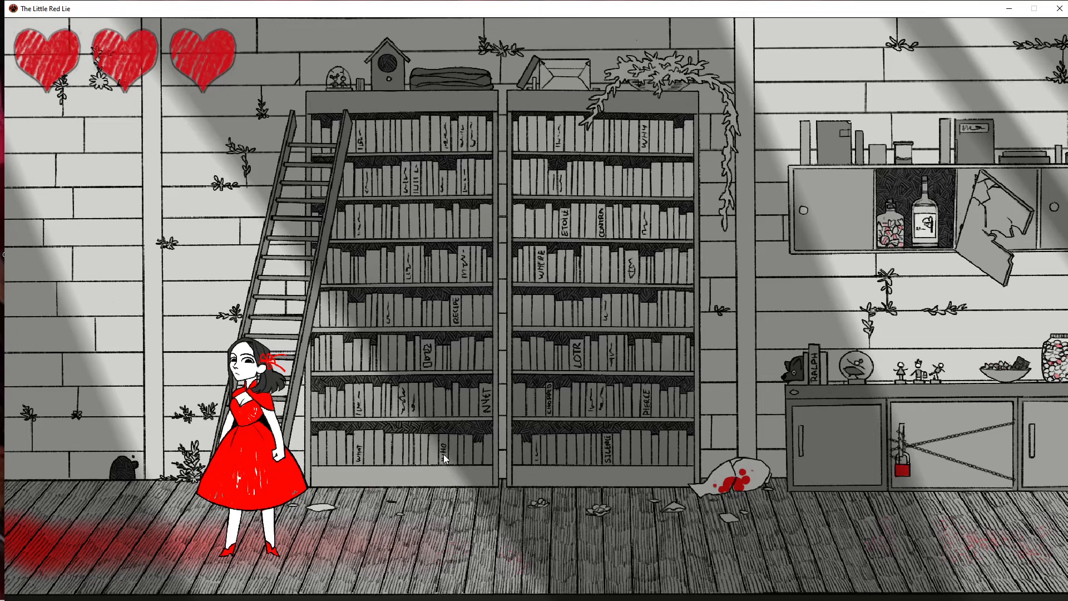
mouse_move(394, 462)
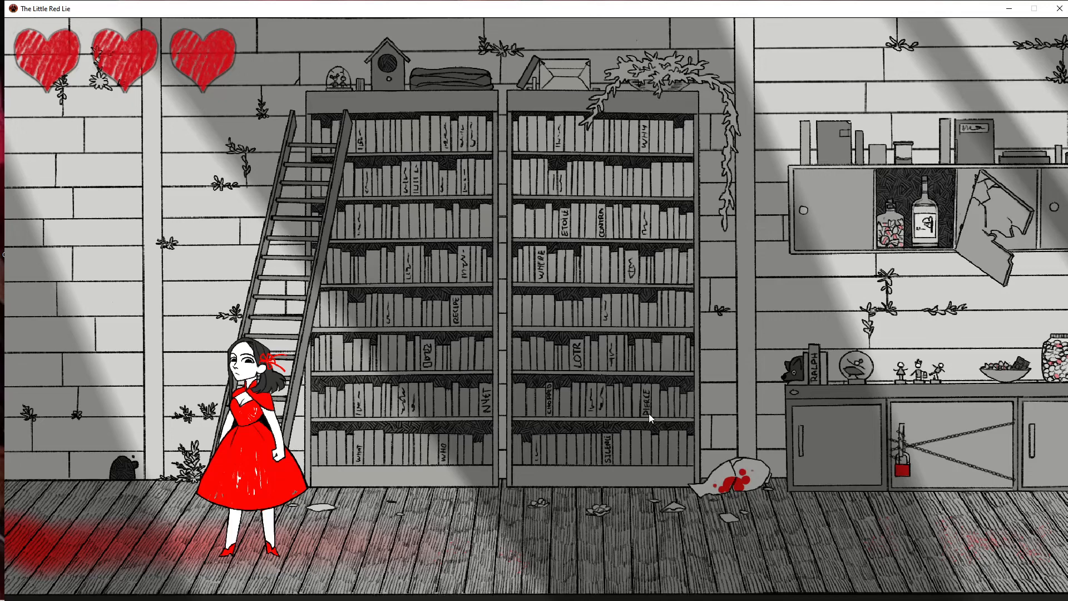
mouse_move(563, 410)
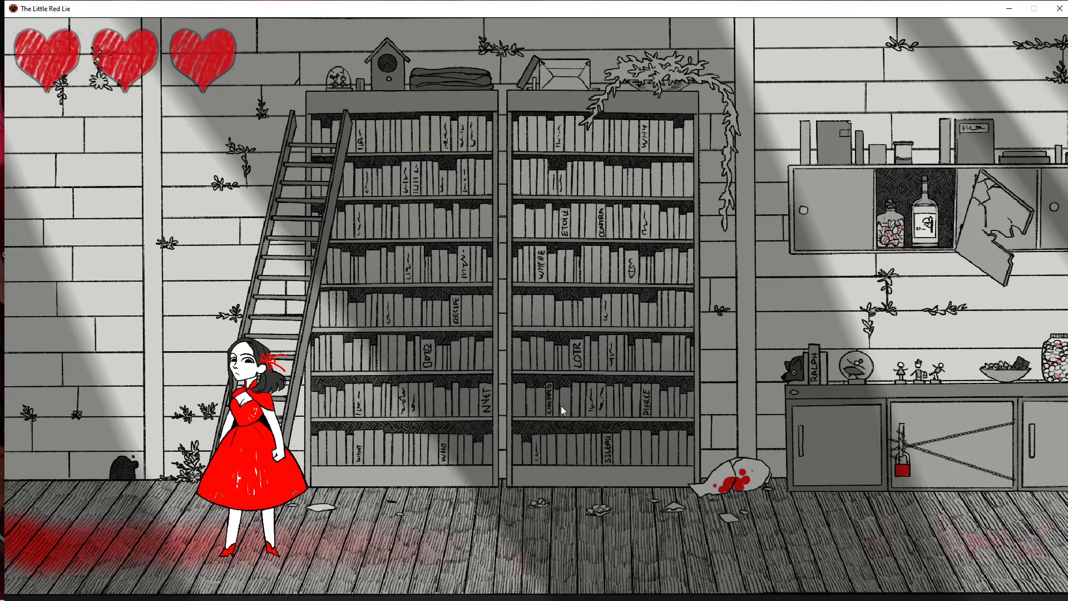
mouse_move(551, 415)
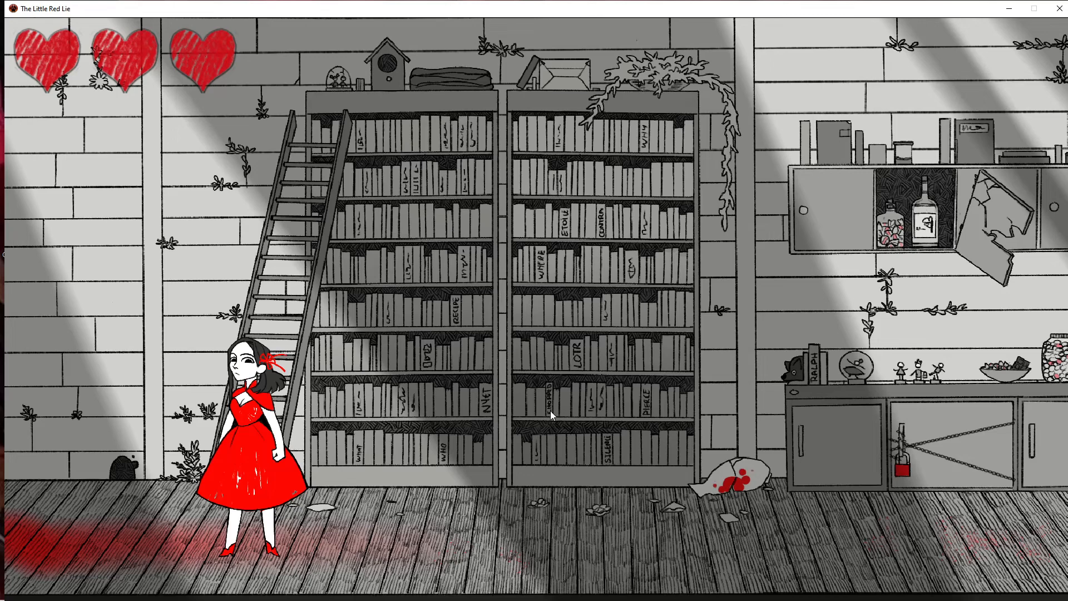
mouse_move(345, 94)
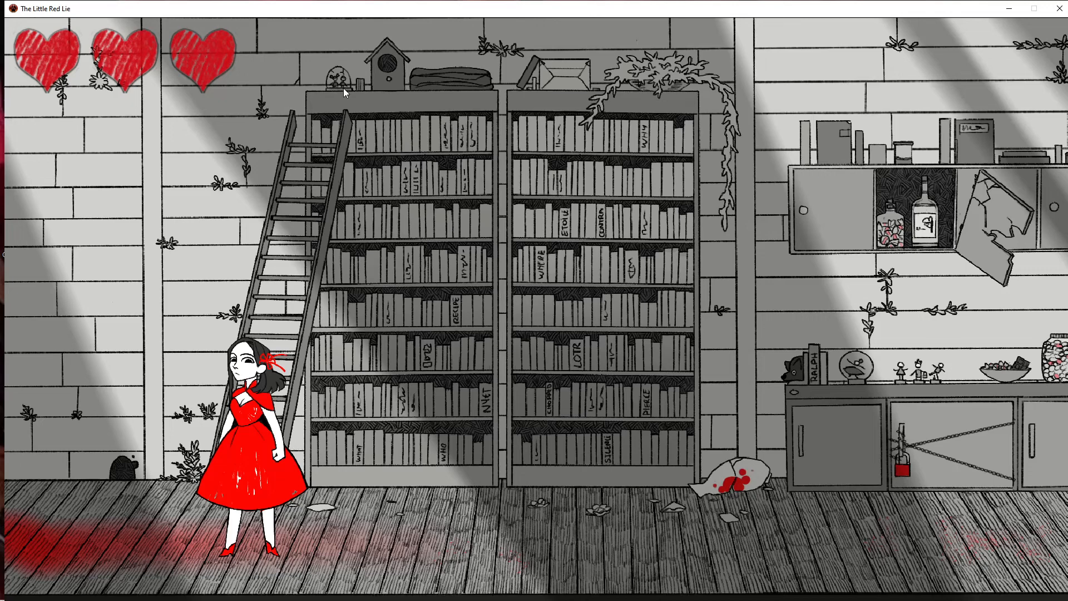
mouse_move(641, 78)
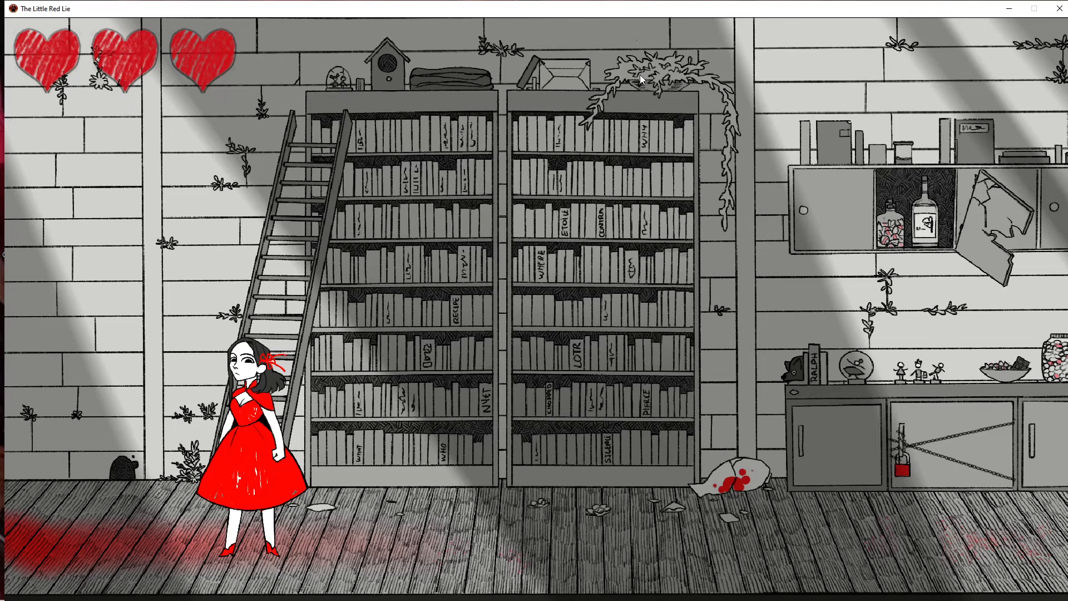
mouse_move(754, 487)
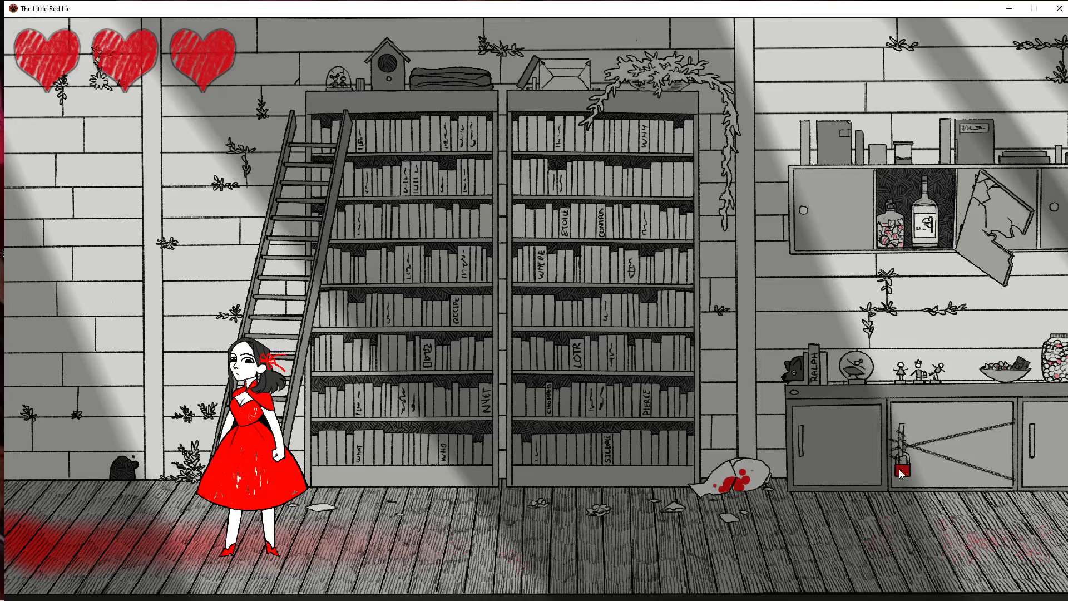
mouse_move(796, 382)
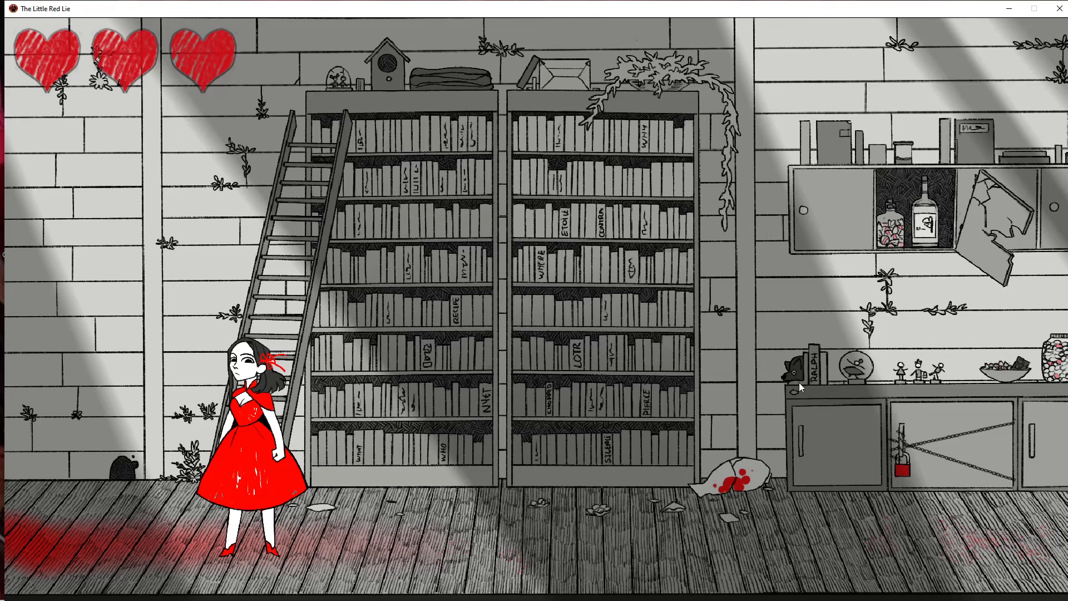
mouse_move(823, 384)
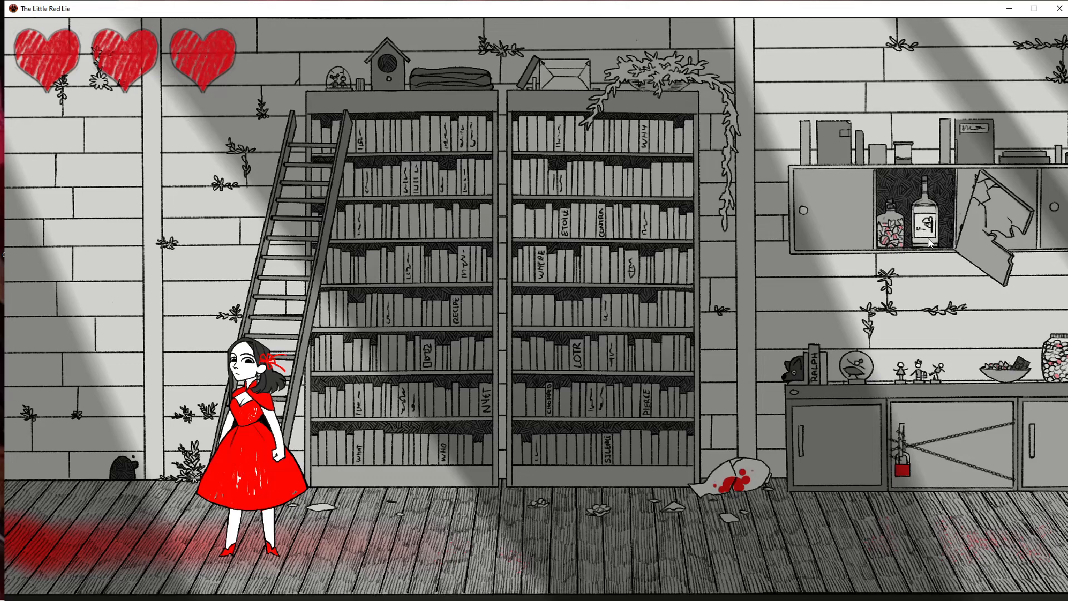
mouse_move(925, 257)
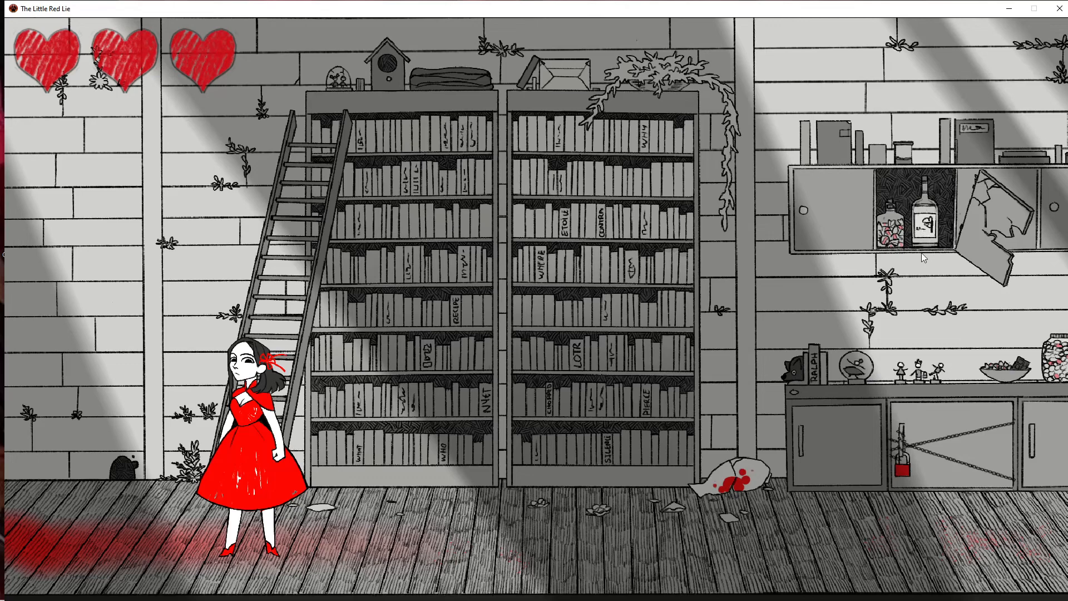
mouse_move(937, 228)
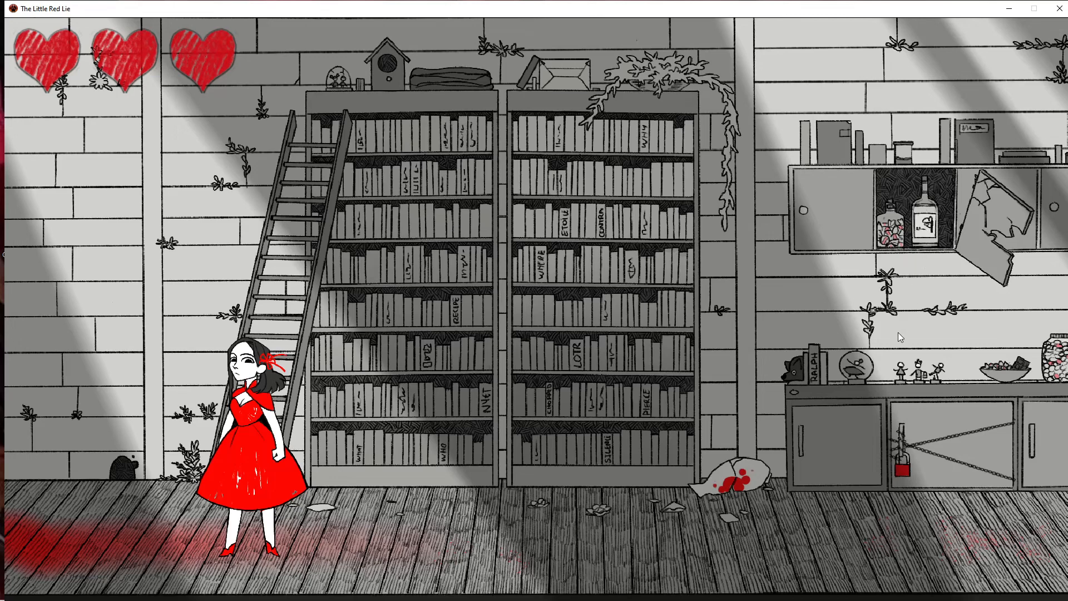
mouse_move(1063, 369)
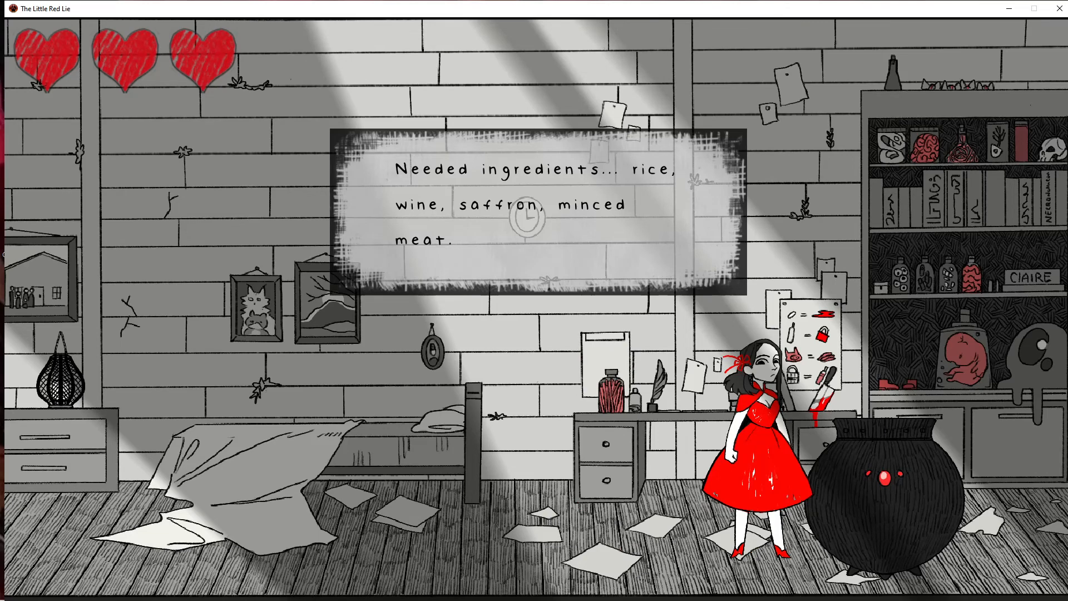
click(527, 215)
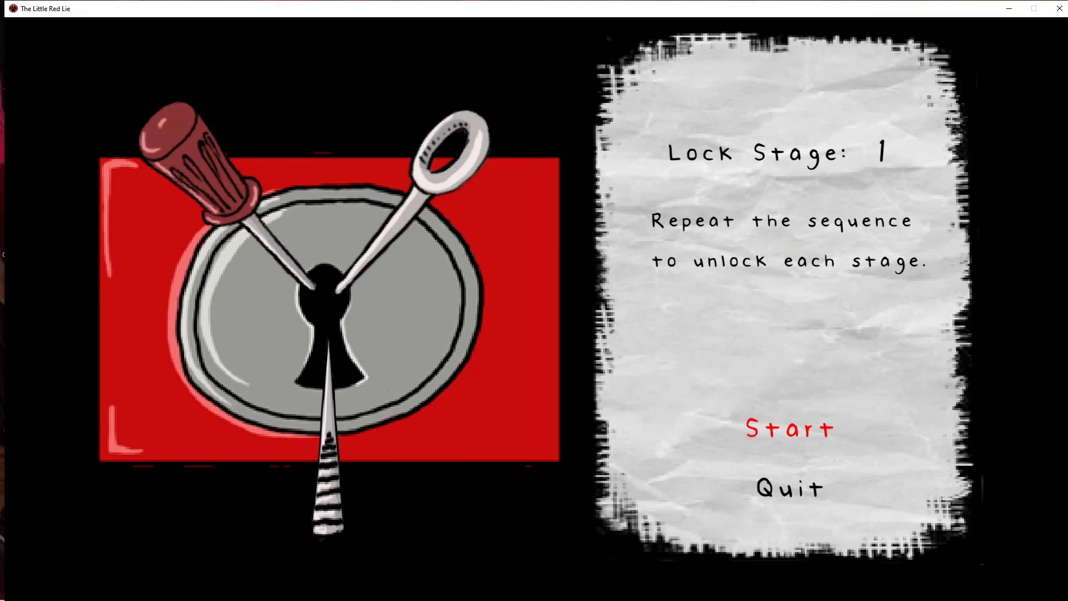
click(787, 429)
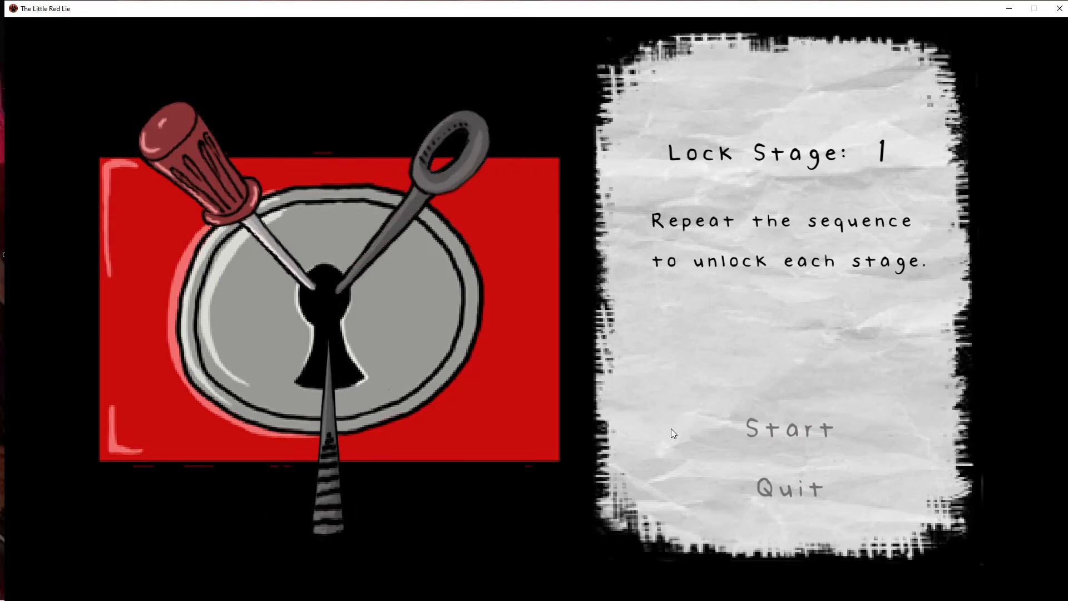
mouse_move(360, 190)
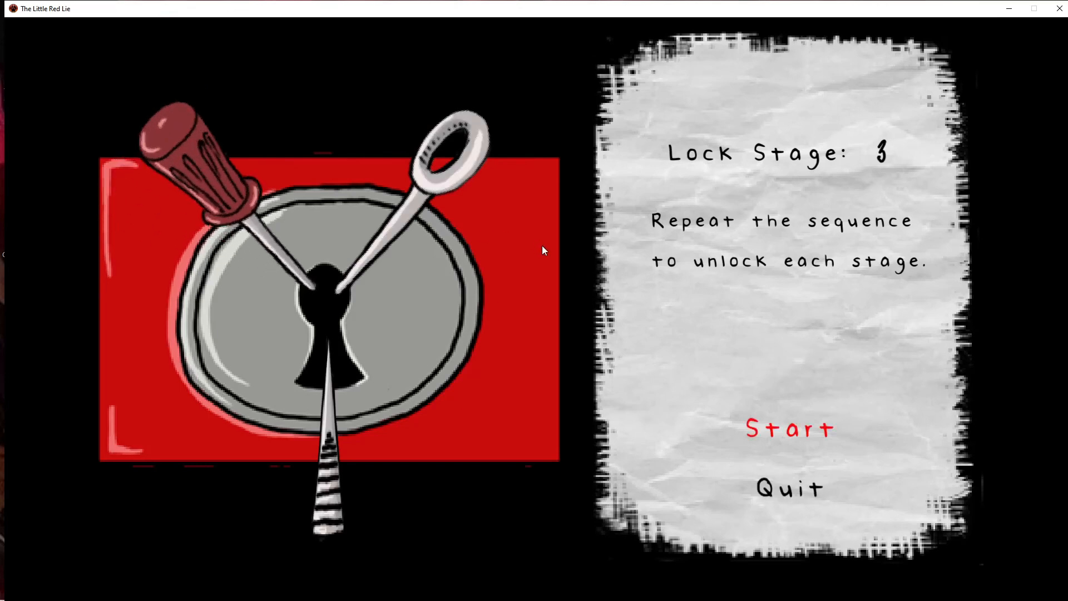
mouse_move(900, 278)
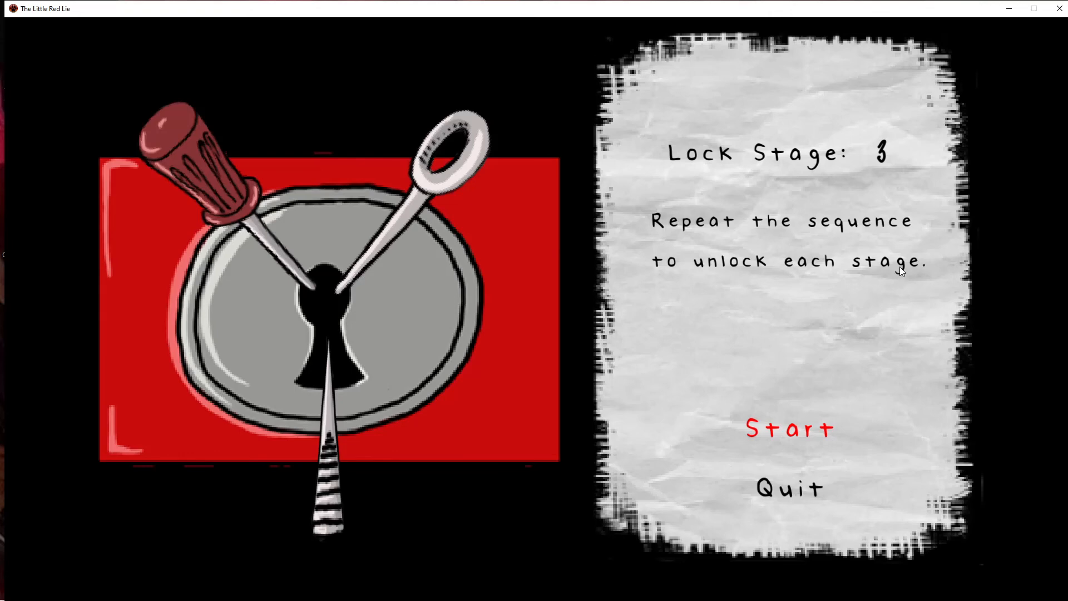
mouse_move(811, 429)
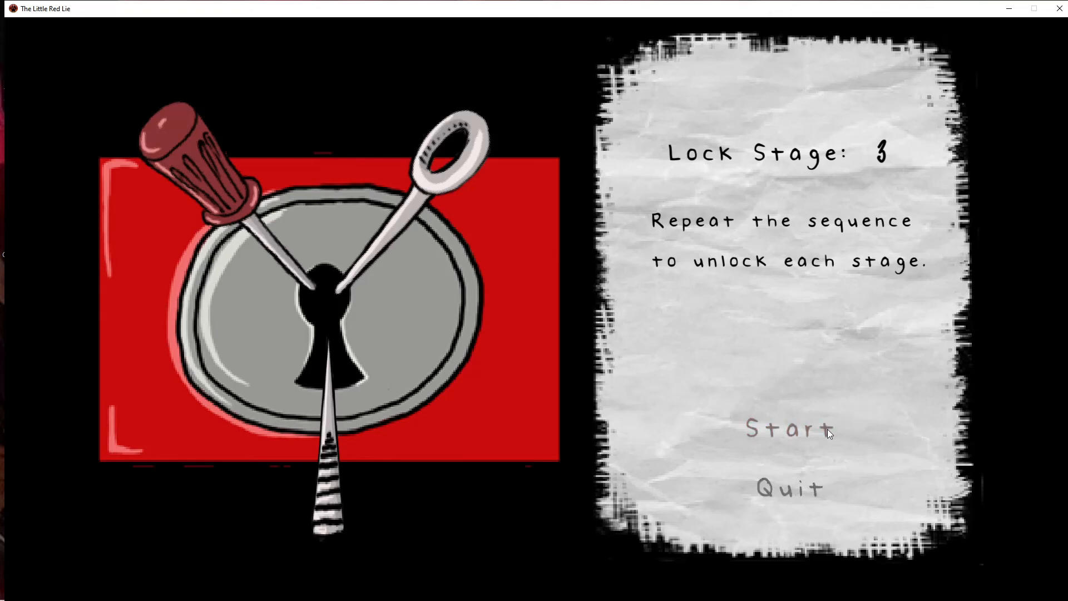
mouse_move(548, 377)
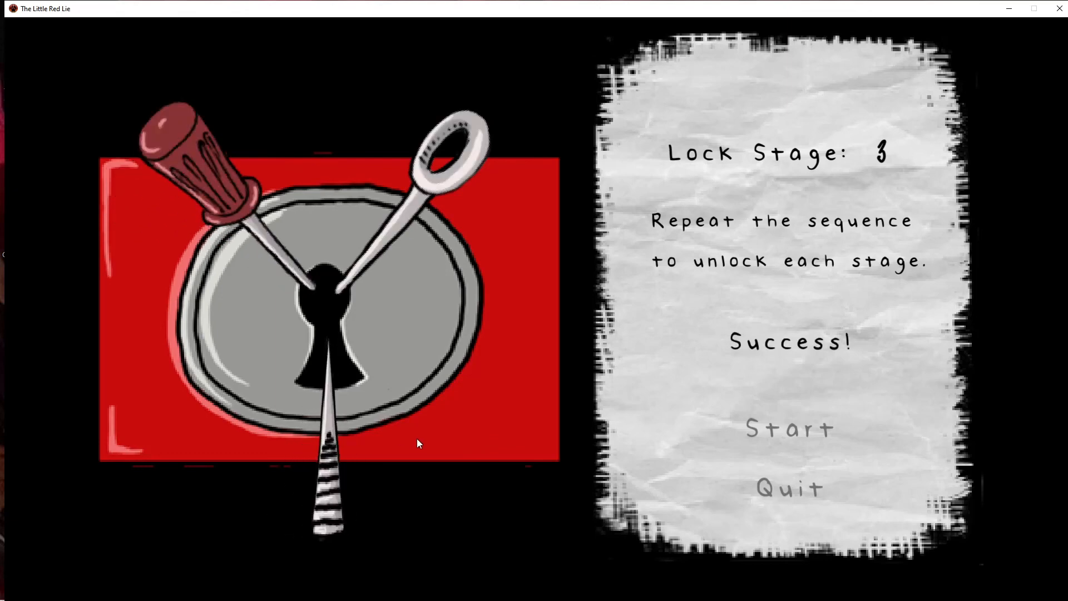
click(788, 427)
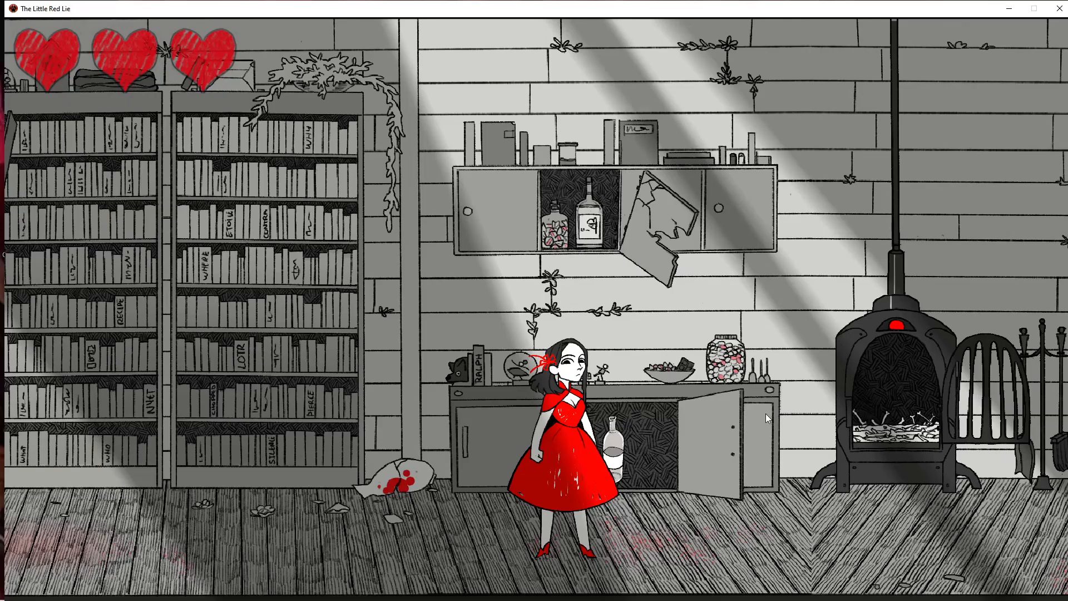
mouse_move(764, 420)
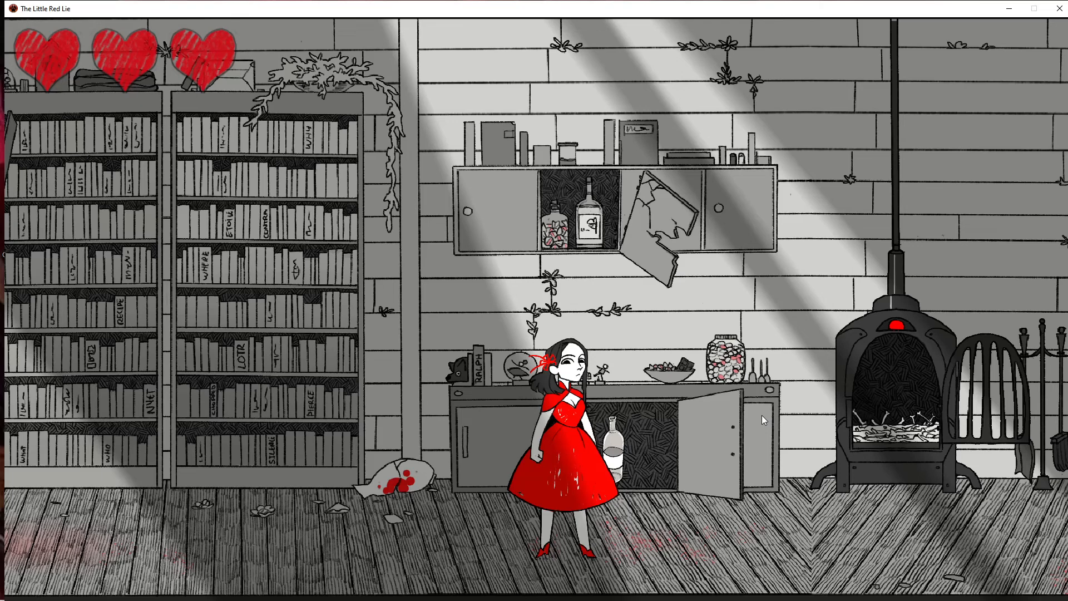
click(610, 436)
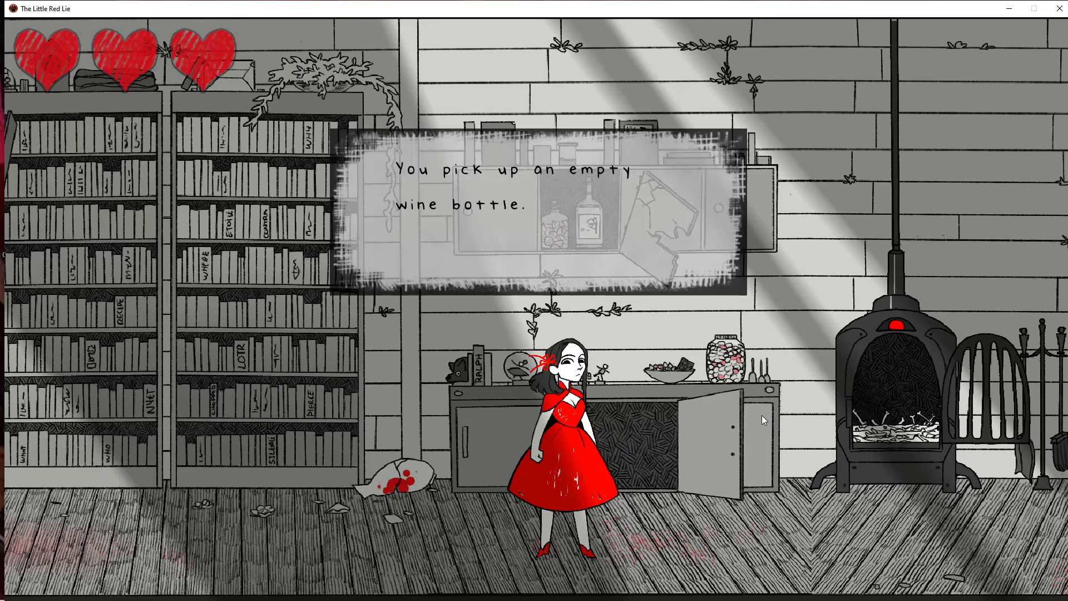